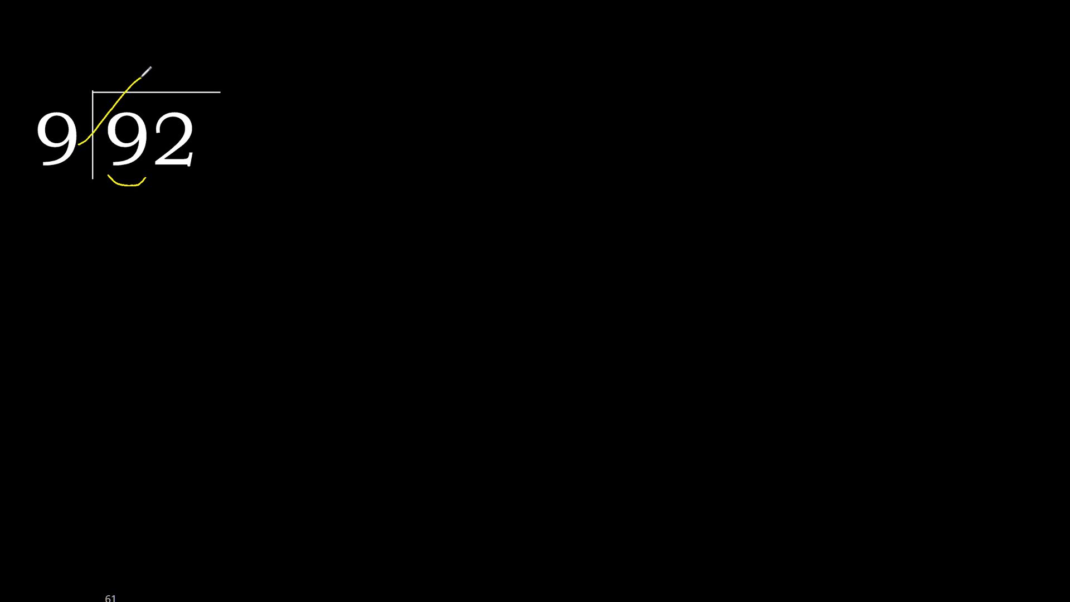
Step: Write the yellow quotient digit 1 above the 9 of 92
drag(95, 136, 143, 75)
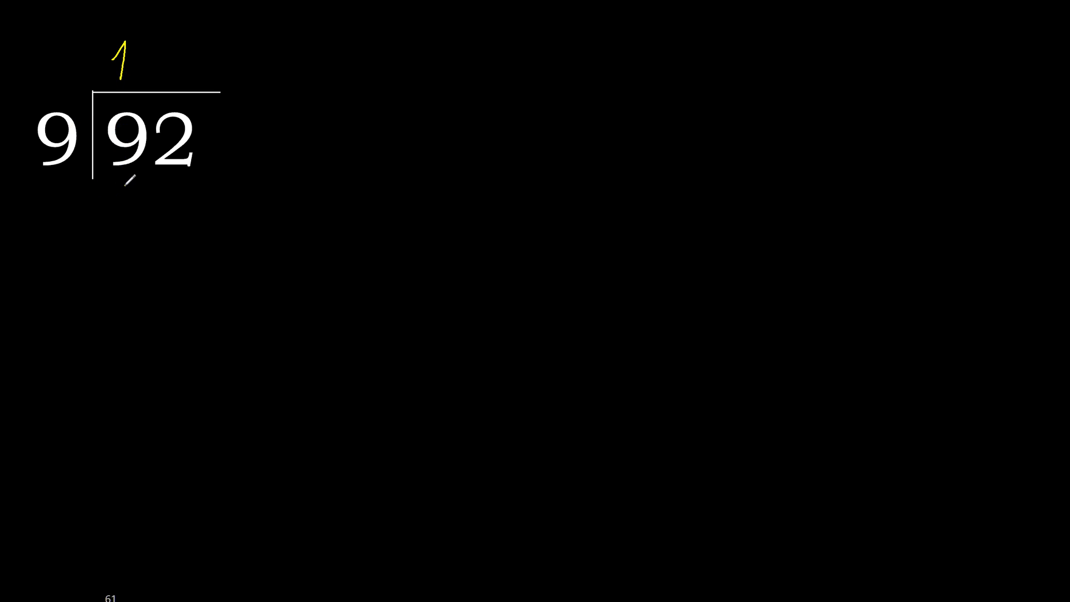
Step: Write 9 beneath the 9 of 92, underline it, and write remainder 0
drag(119, 180, 123, 219)
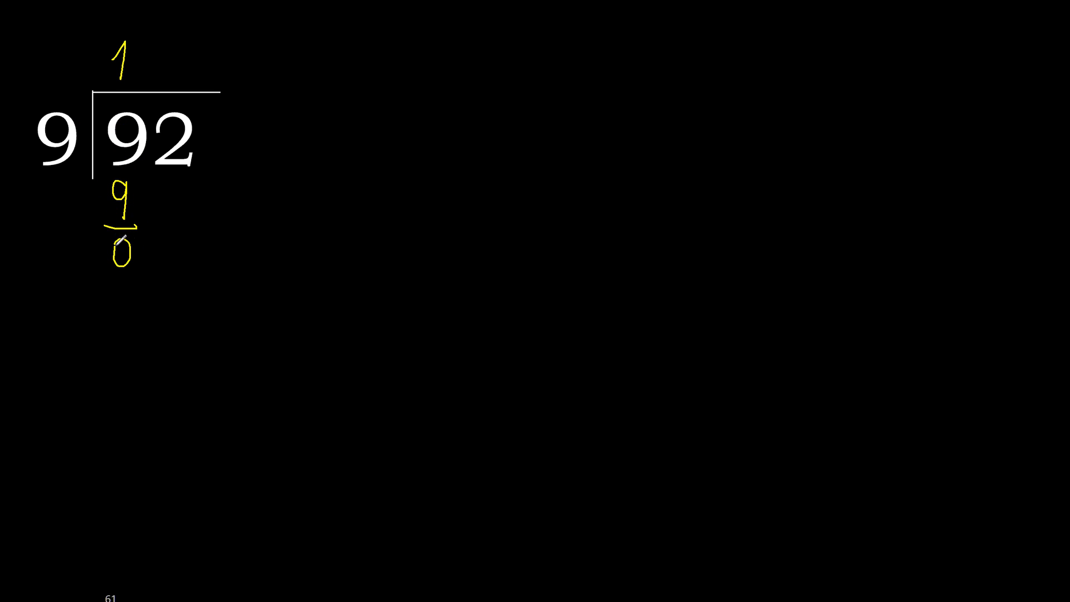
click(164, 246)
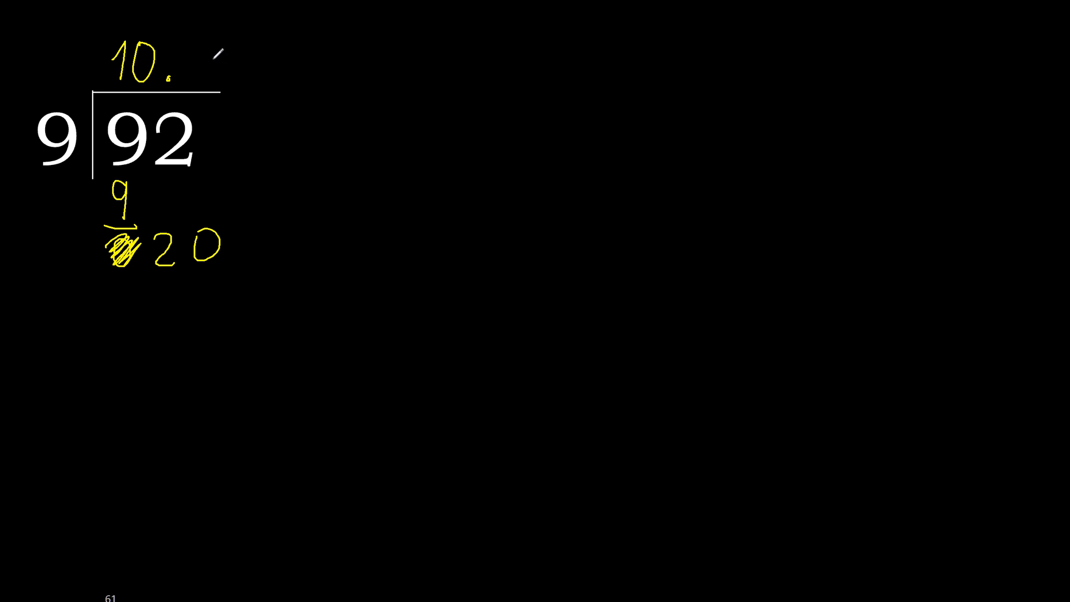
Step: Write 2 after the decimal point so the quotient reads 10.2
text(2)
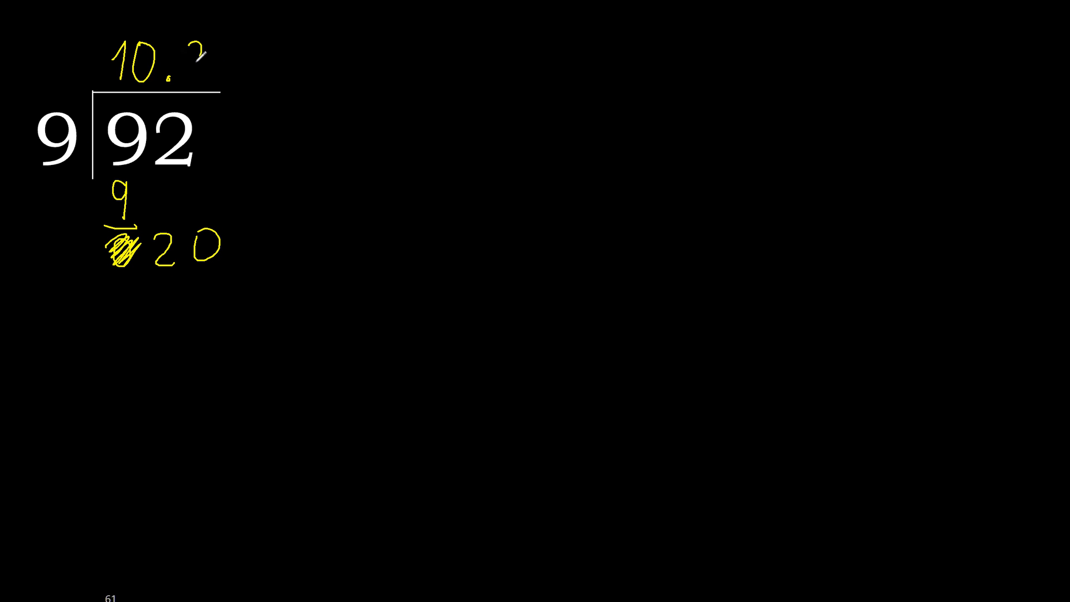